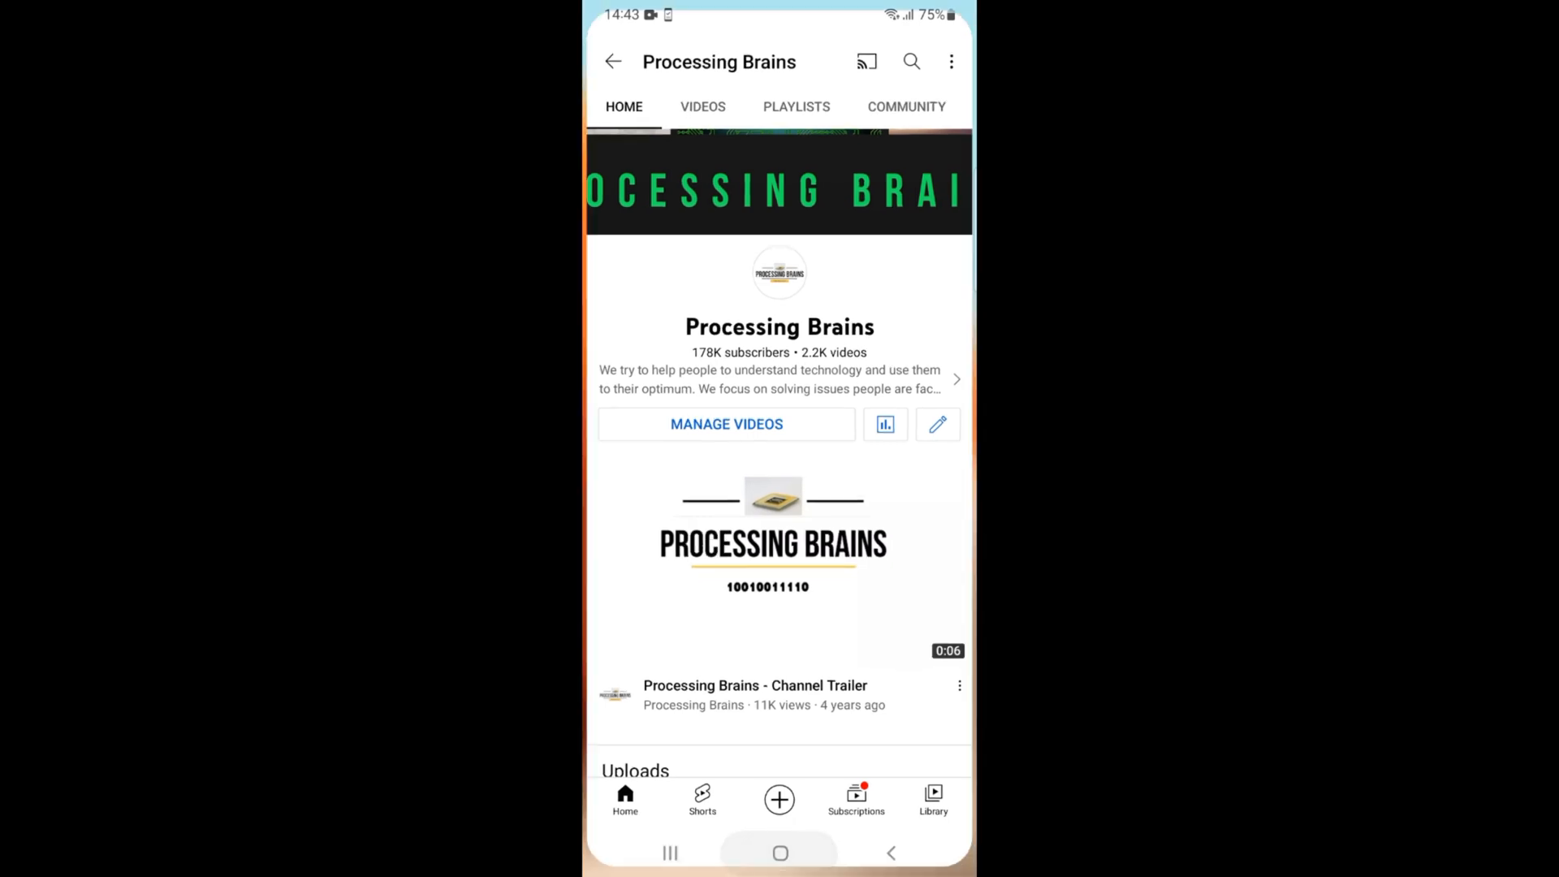
# Leave YouTube for the home screen and launch the Settings app
pyautogui.click(779, 853)
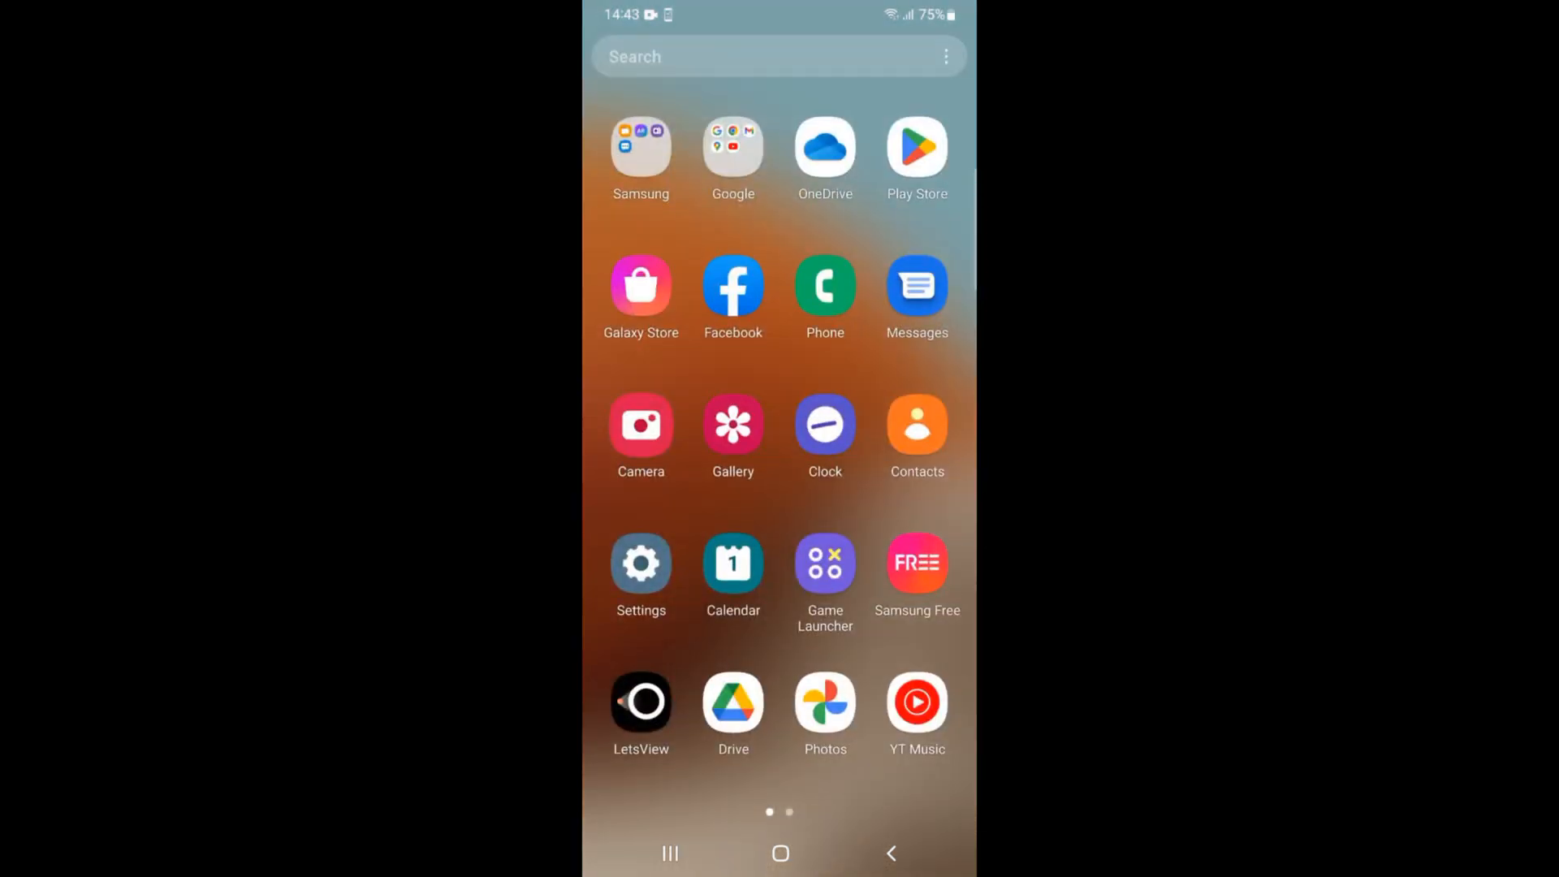
pyautogui.click(641, 566)
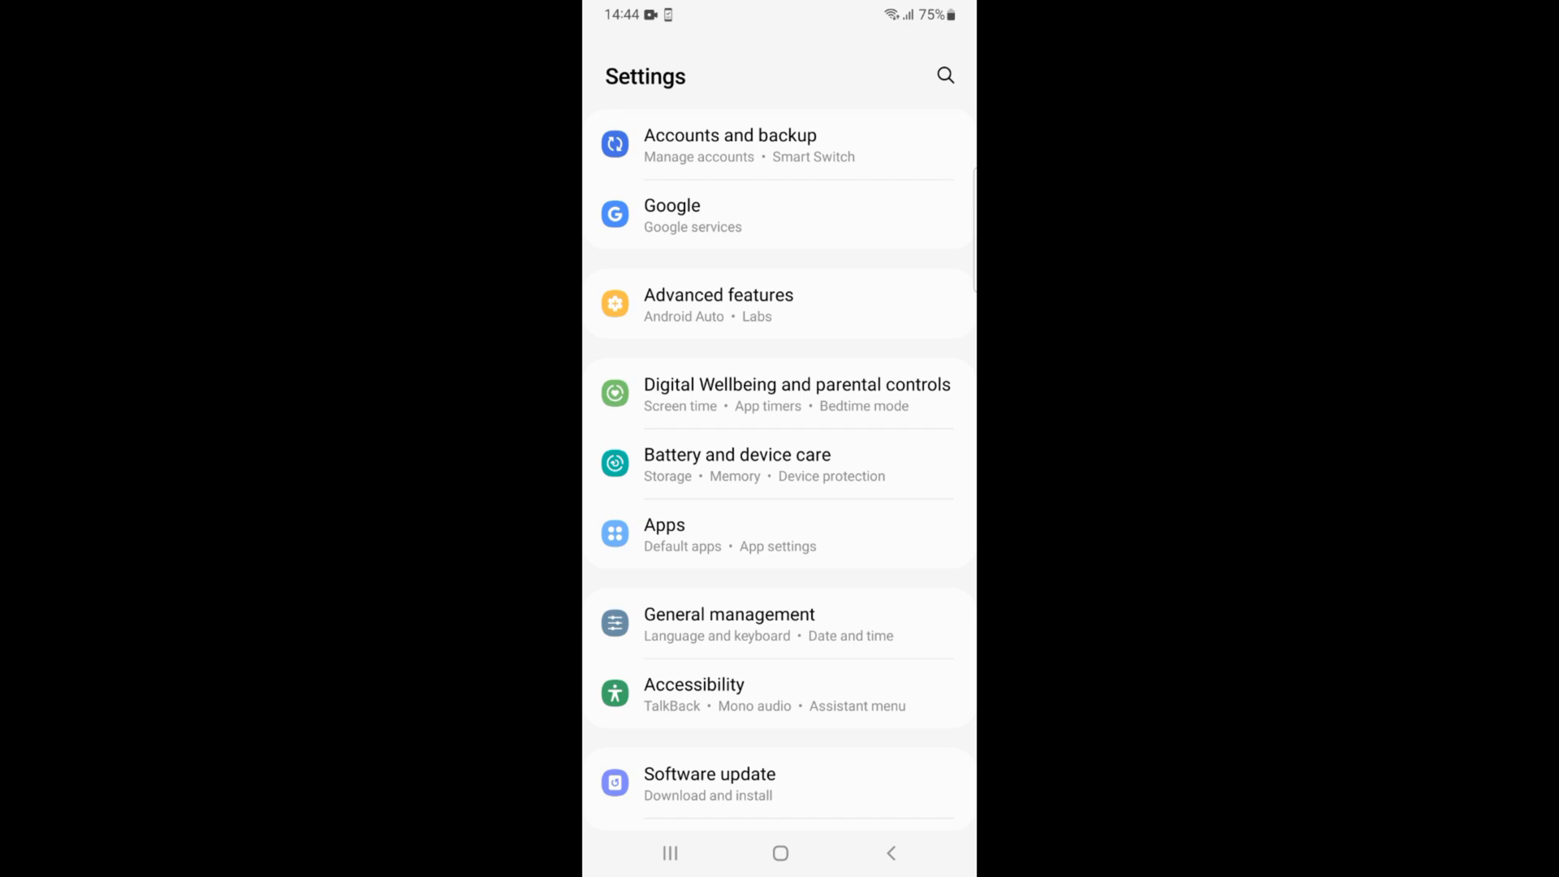
# Go into Apps and scroll the installed app list to Instagram's app info
pyautogui.click(779, 535)
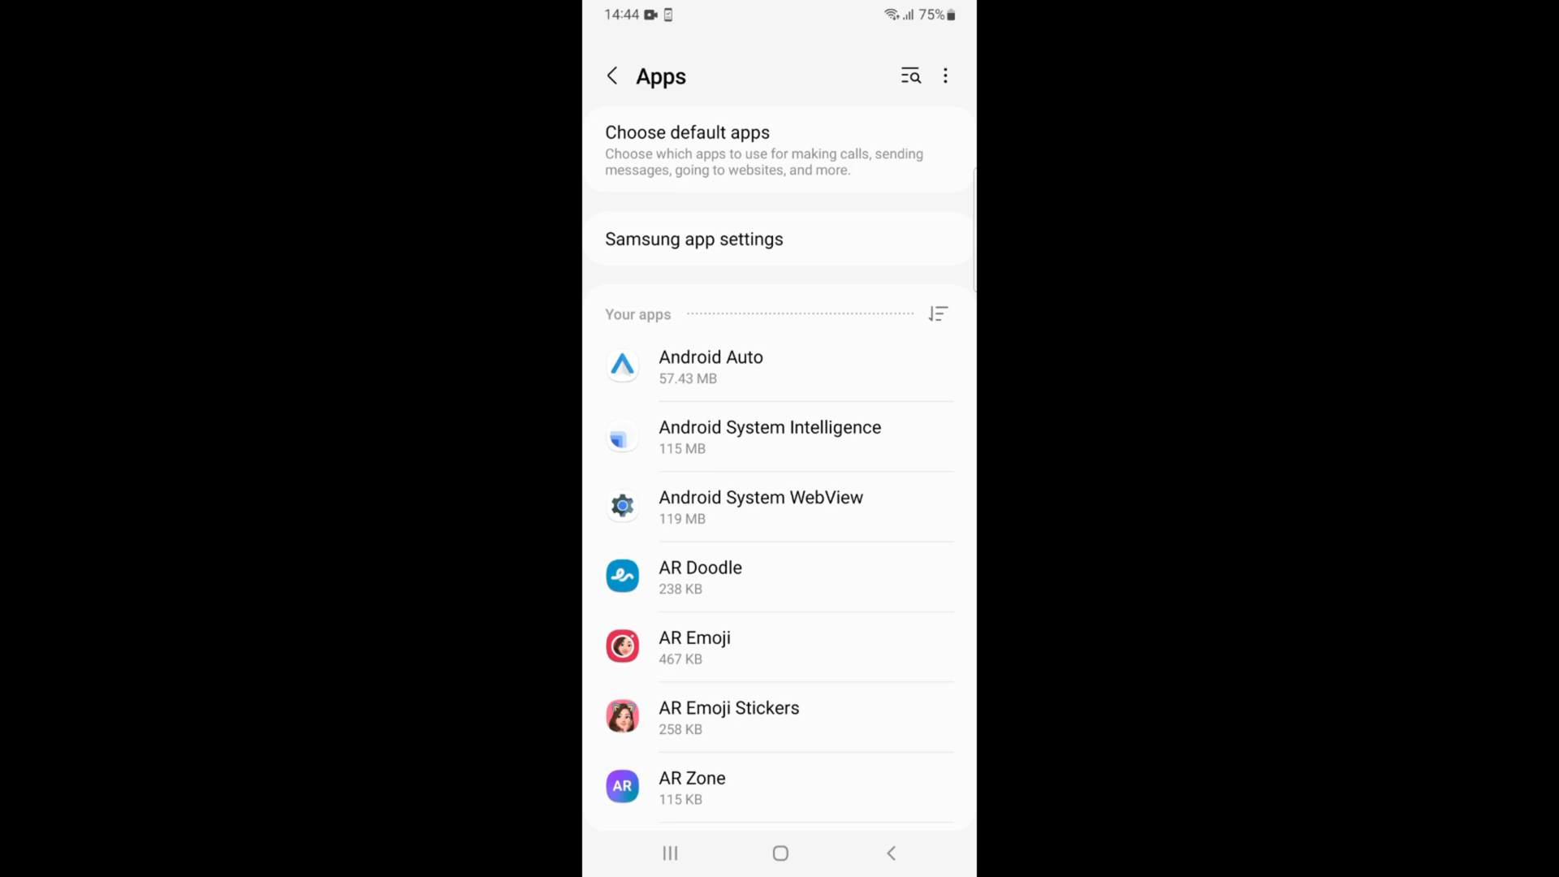
pyautogui.scroll(3)
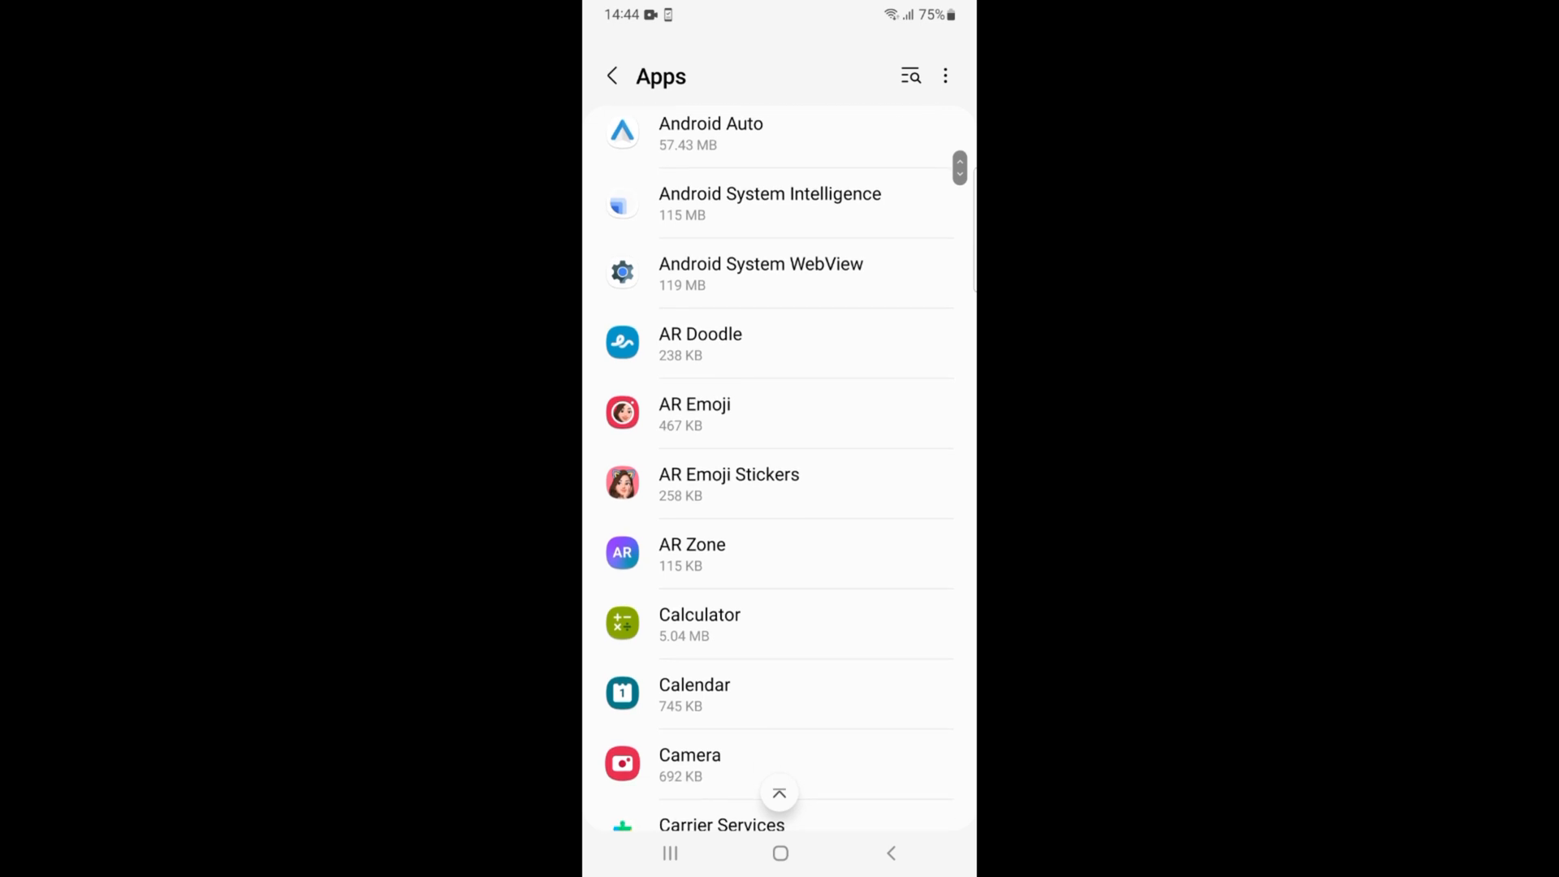
pyautogui.scroll(-3)
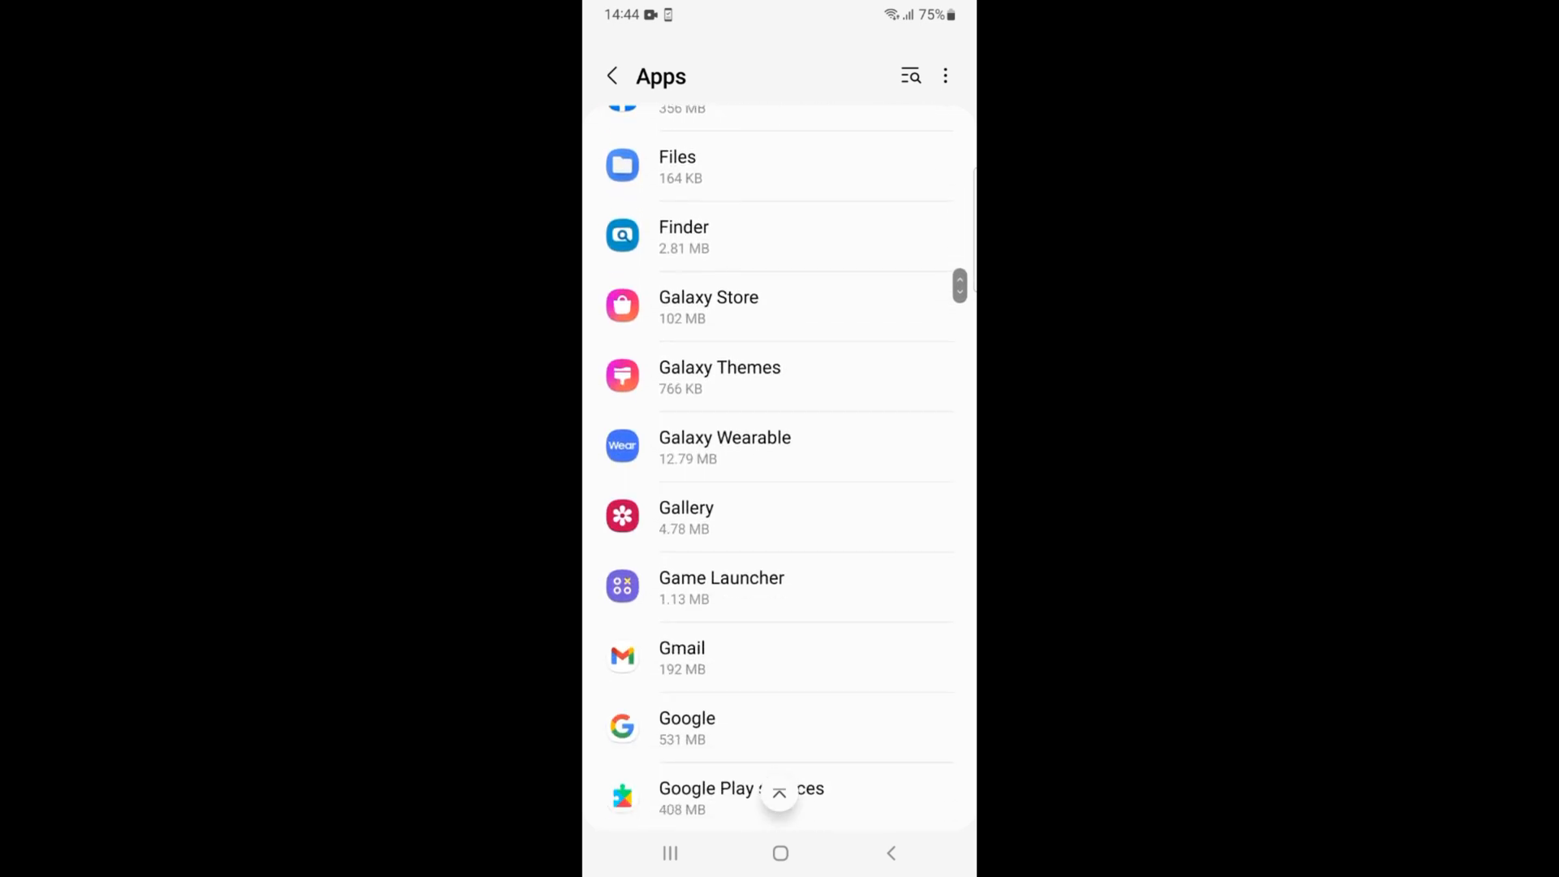
pyautogui.scroll(-3)
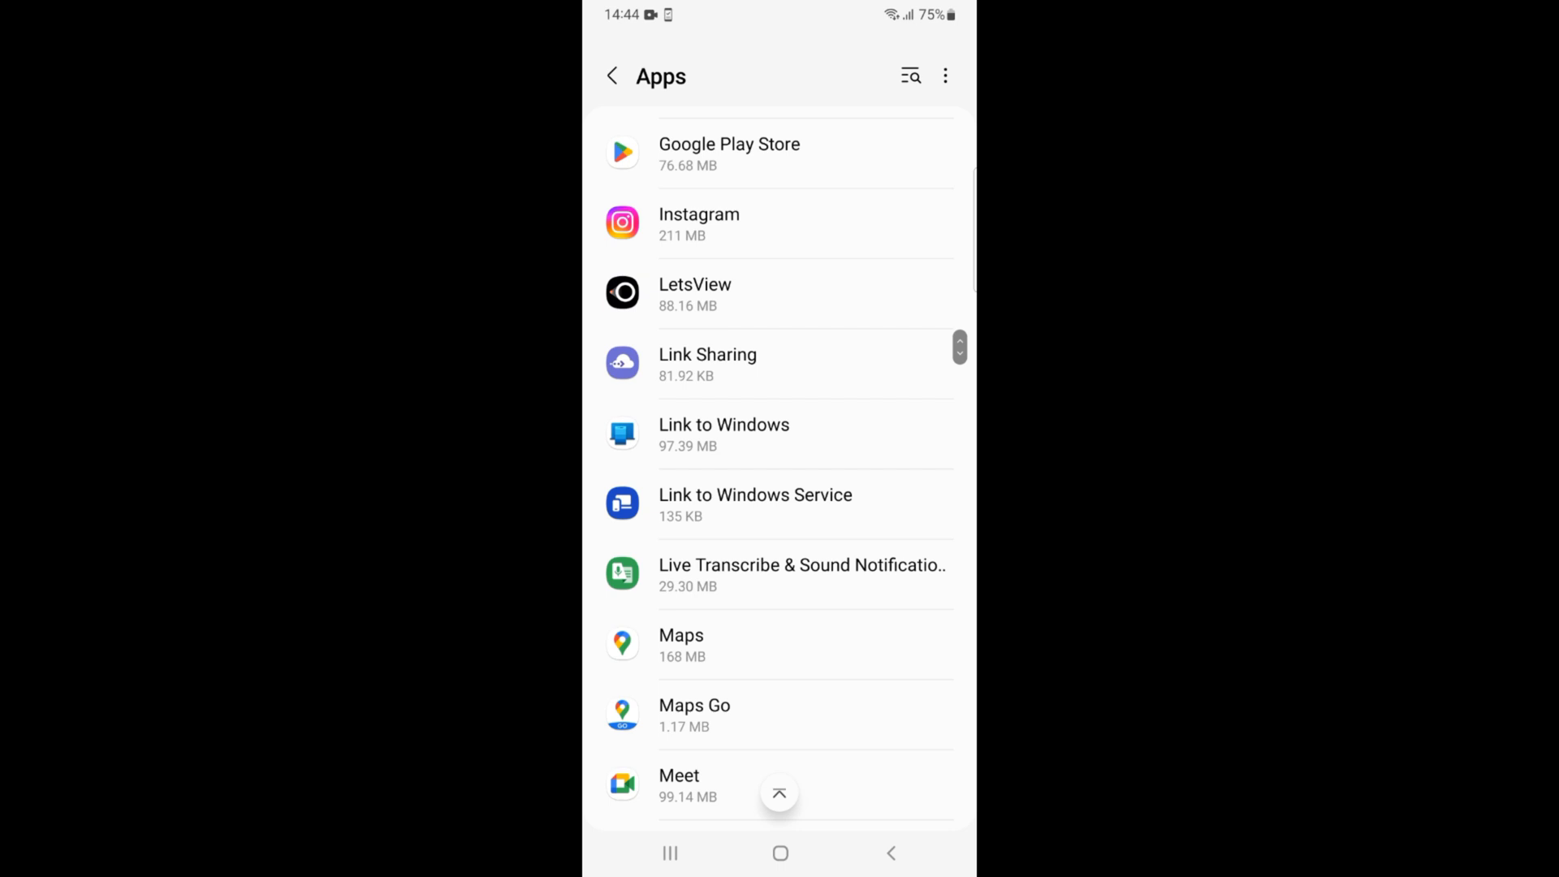
pyautogui.scroll(-3)
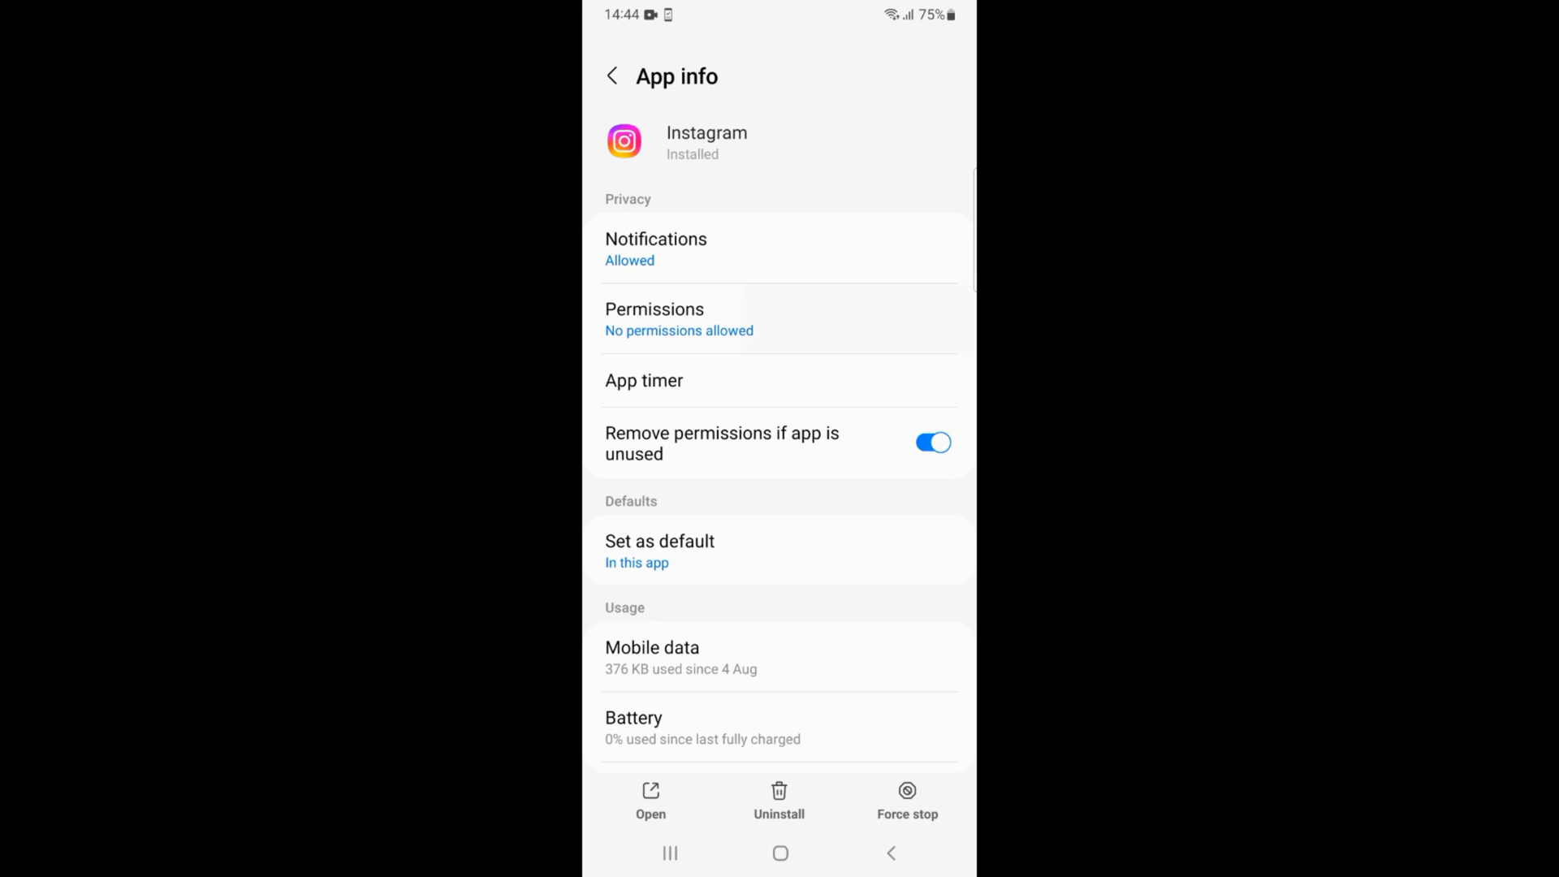
# Open Instagram's permissions and choose Camera from the Not allowed list
pyautogui.click(655, 318)
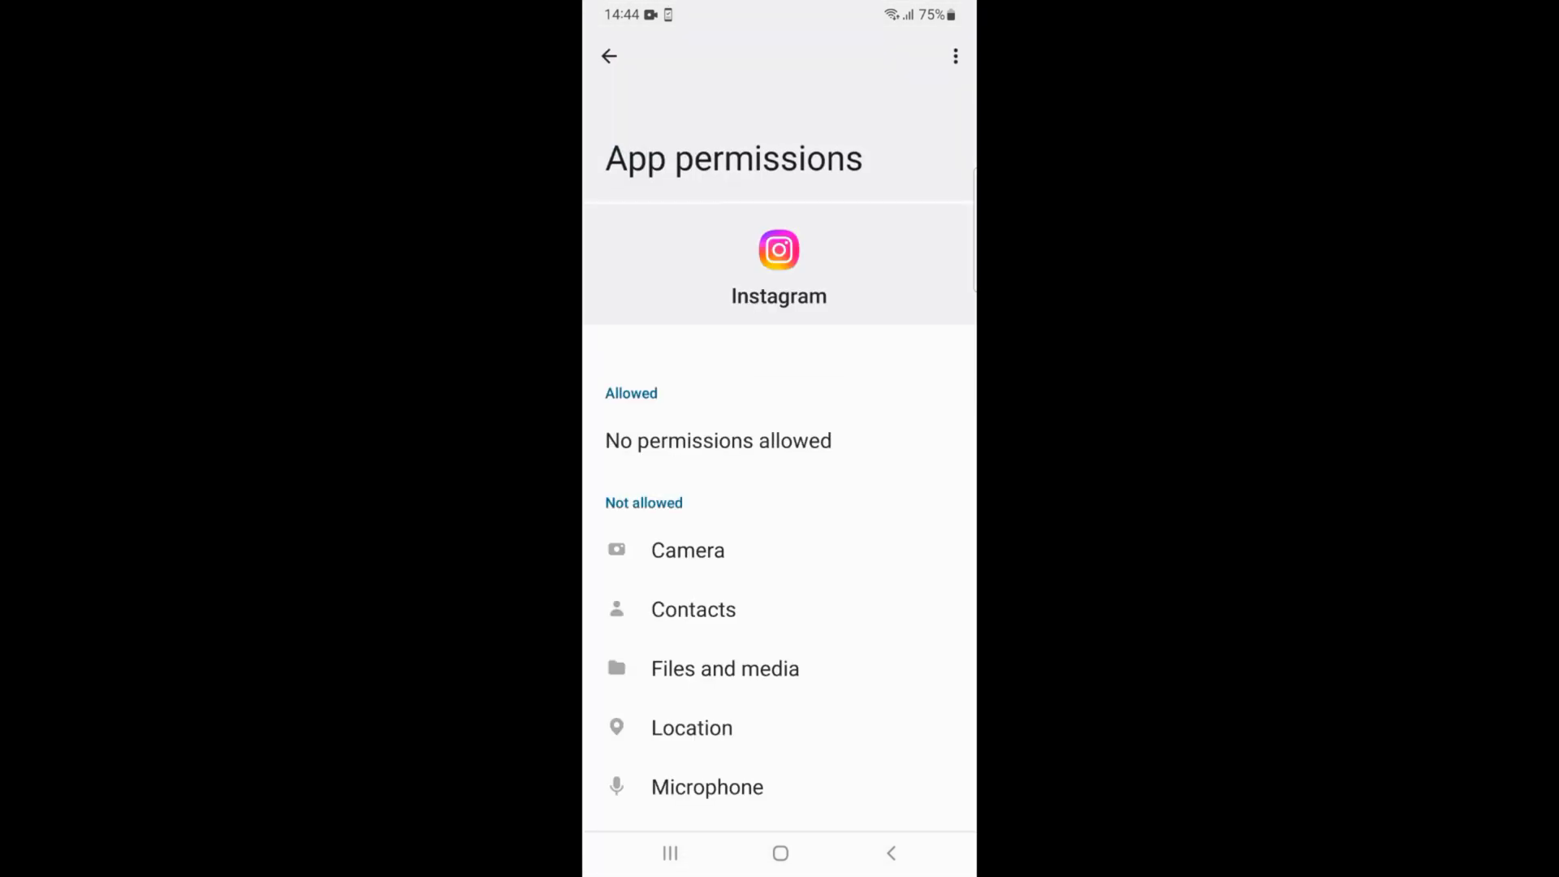
pyautogui.scroll(-3)
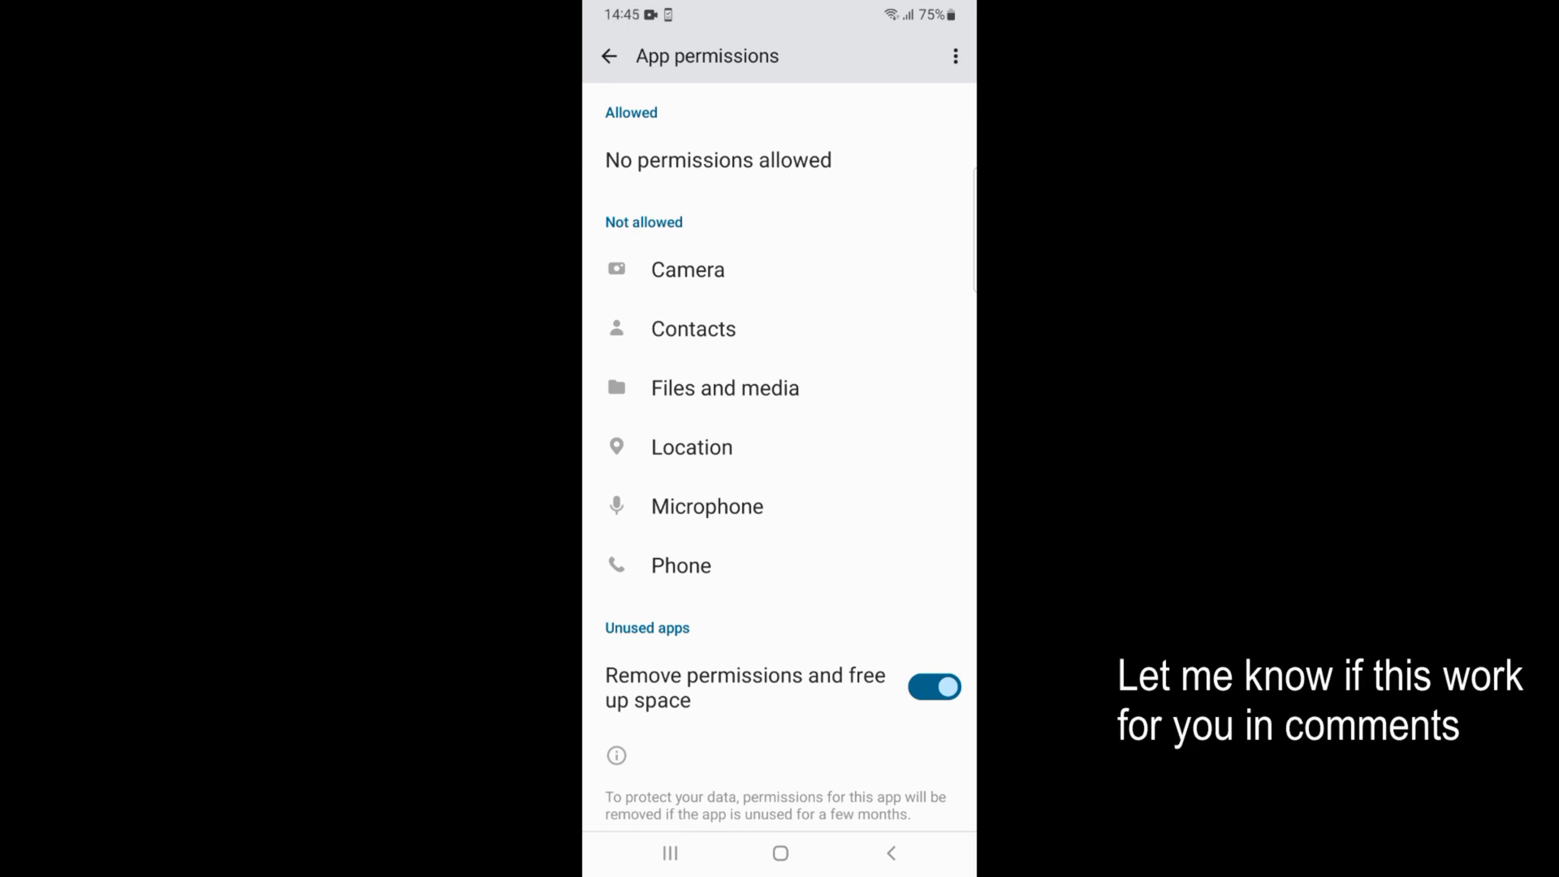
pyautogui.click(687, 269)
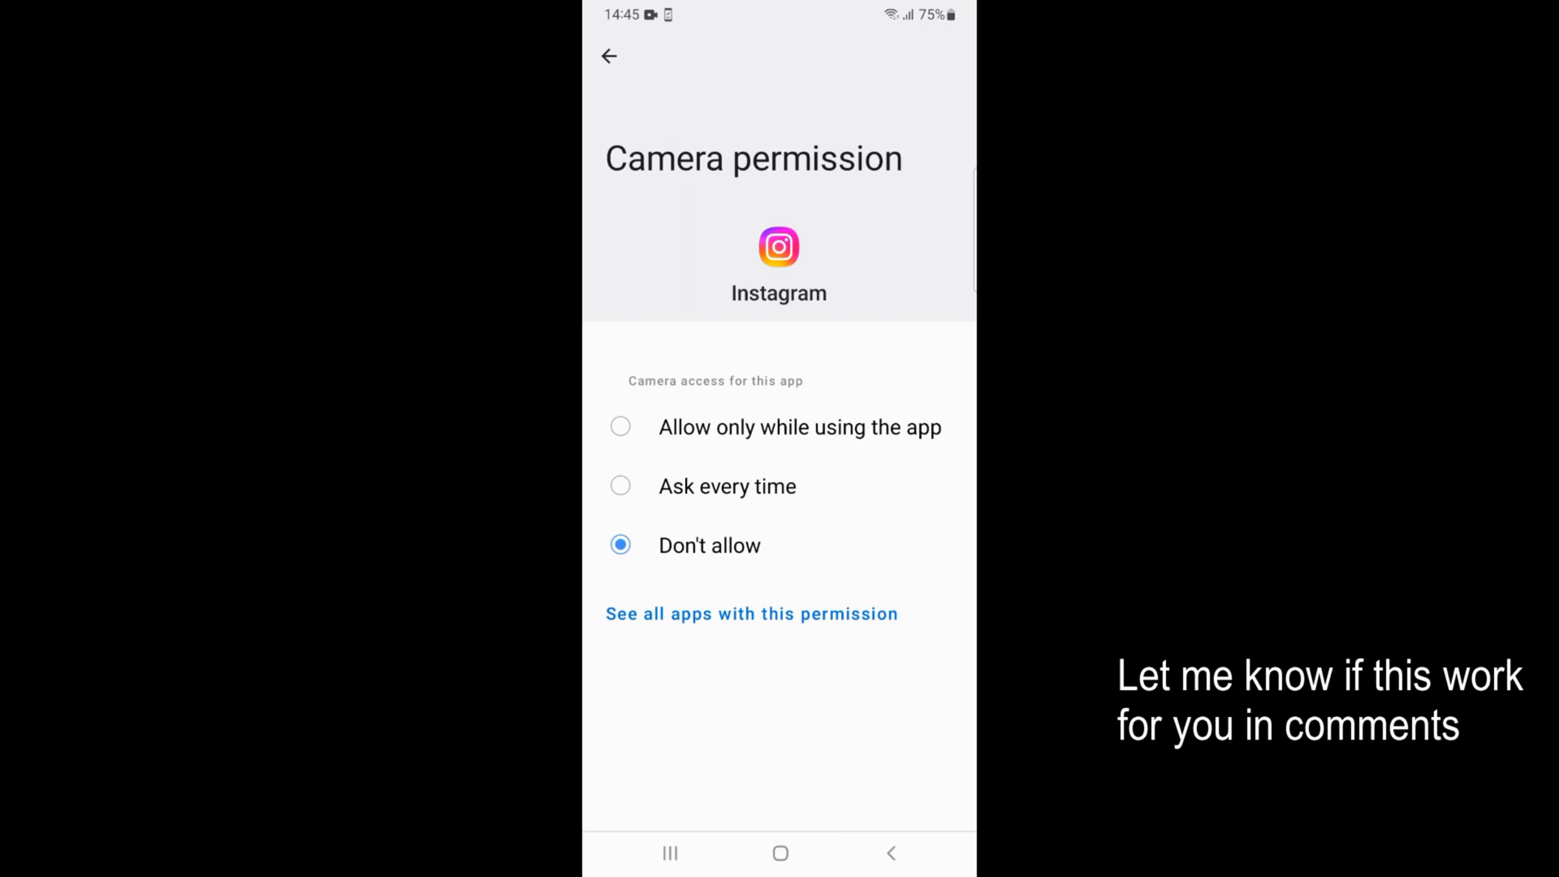
# Set Instagram's camera to 'Allow only while using the app' and return to App permissions
pyautogui.click(620, 487)
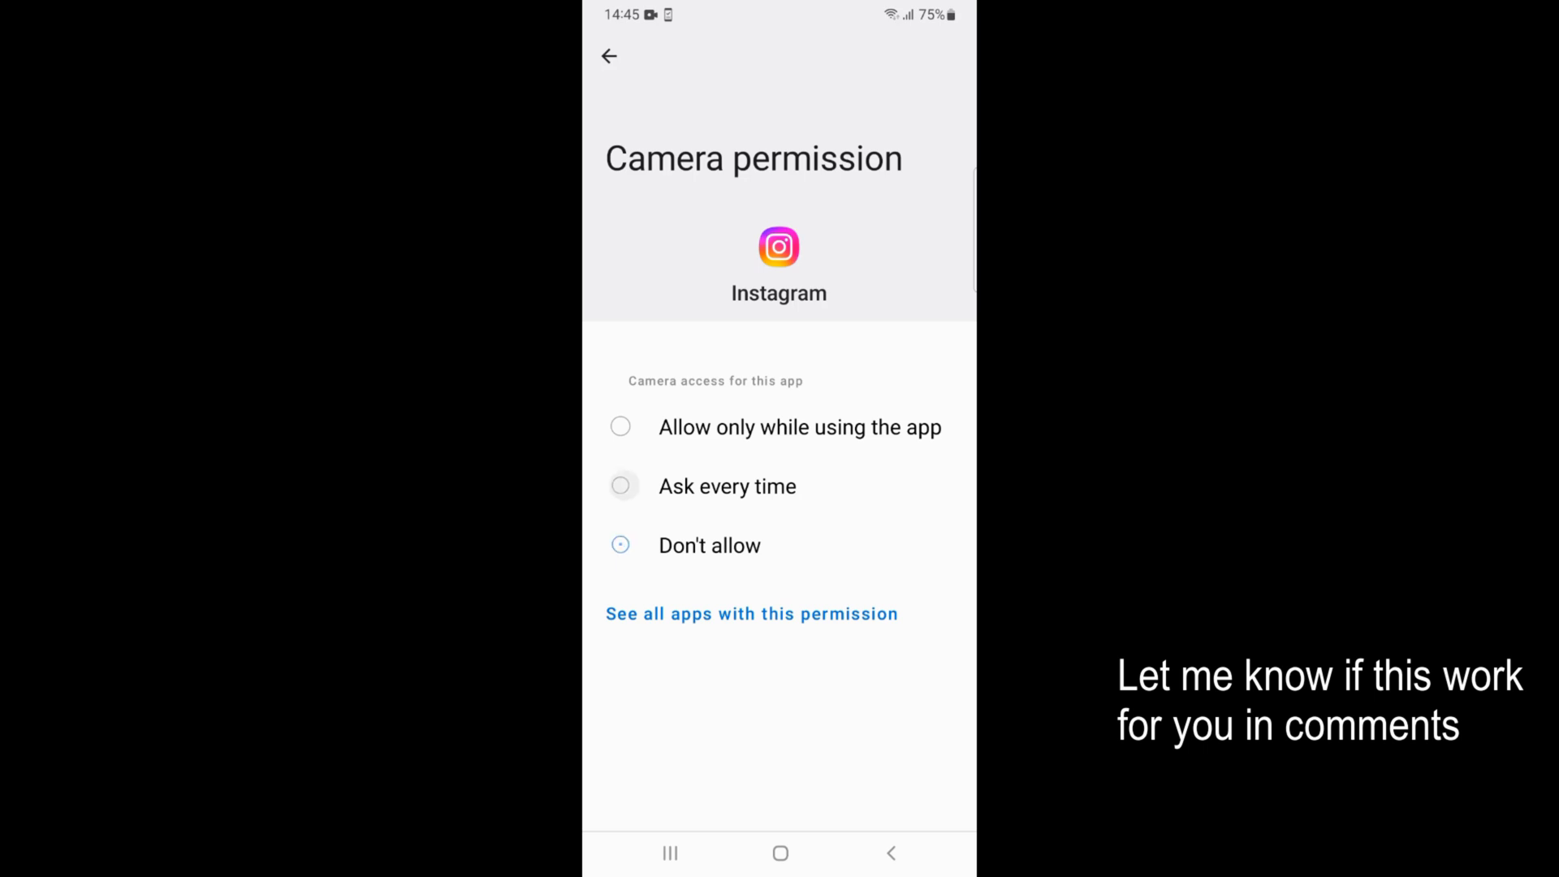
pyautogui.click(620, 487)
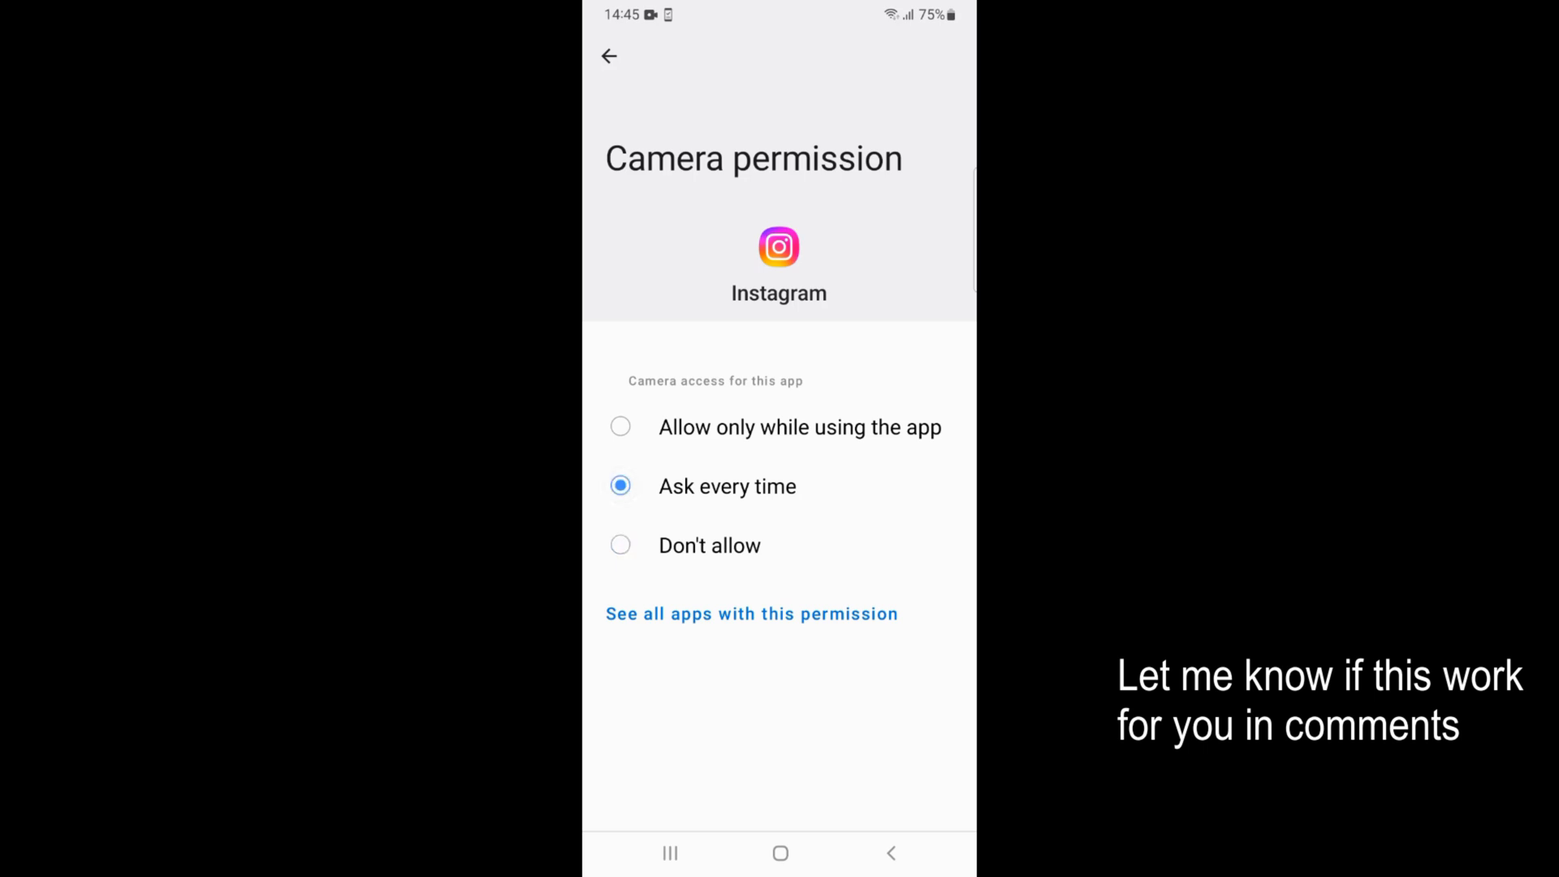
pyautogui.click(619, 426)
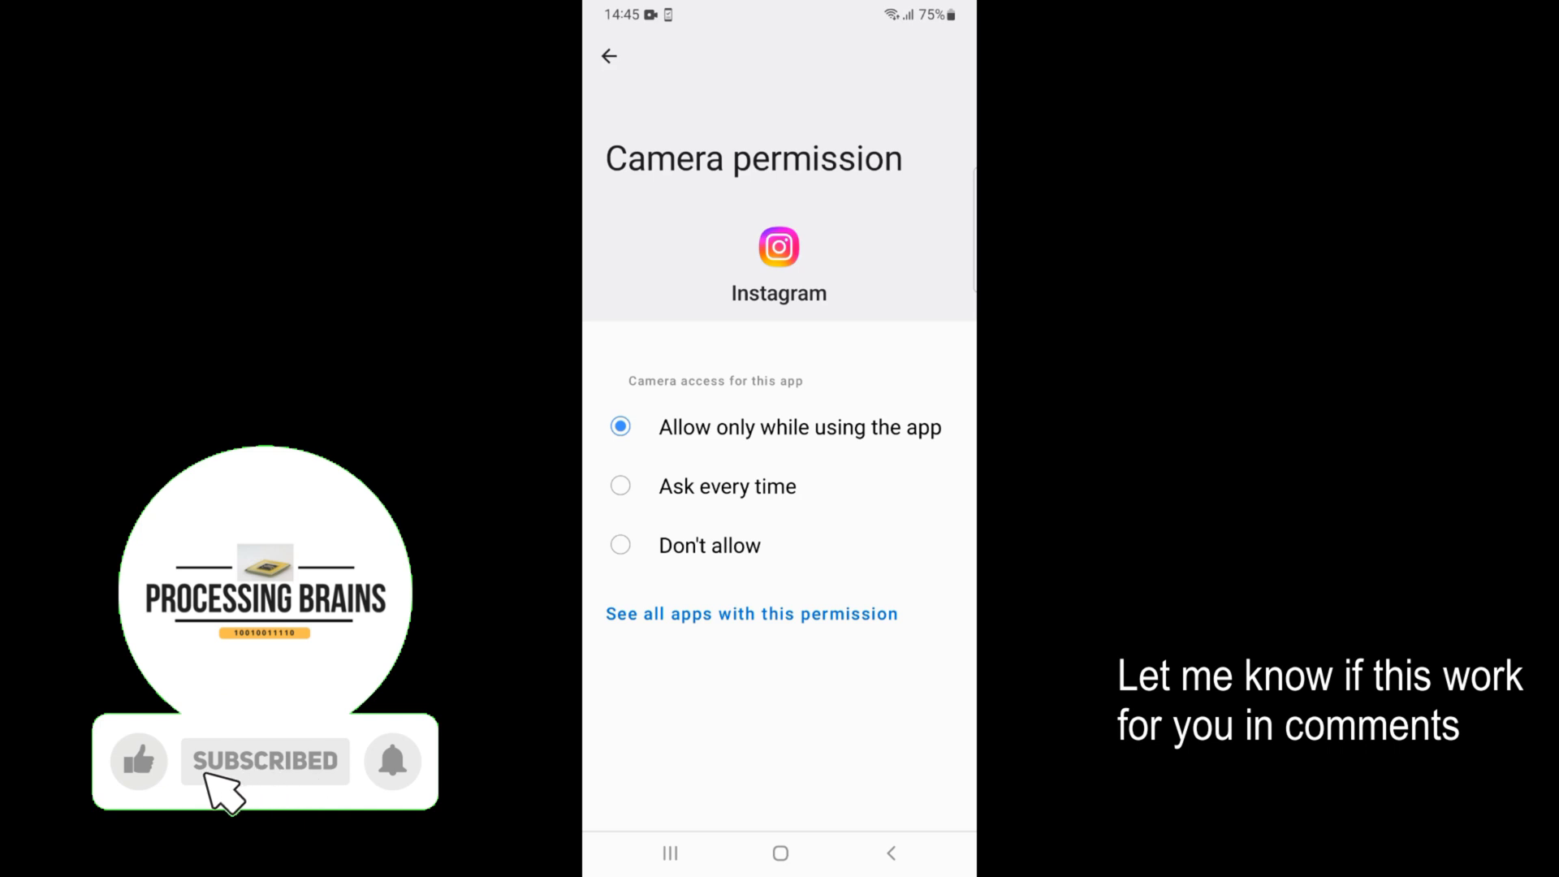
pyautogui.click(608, 56)
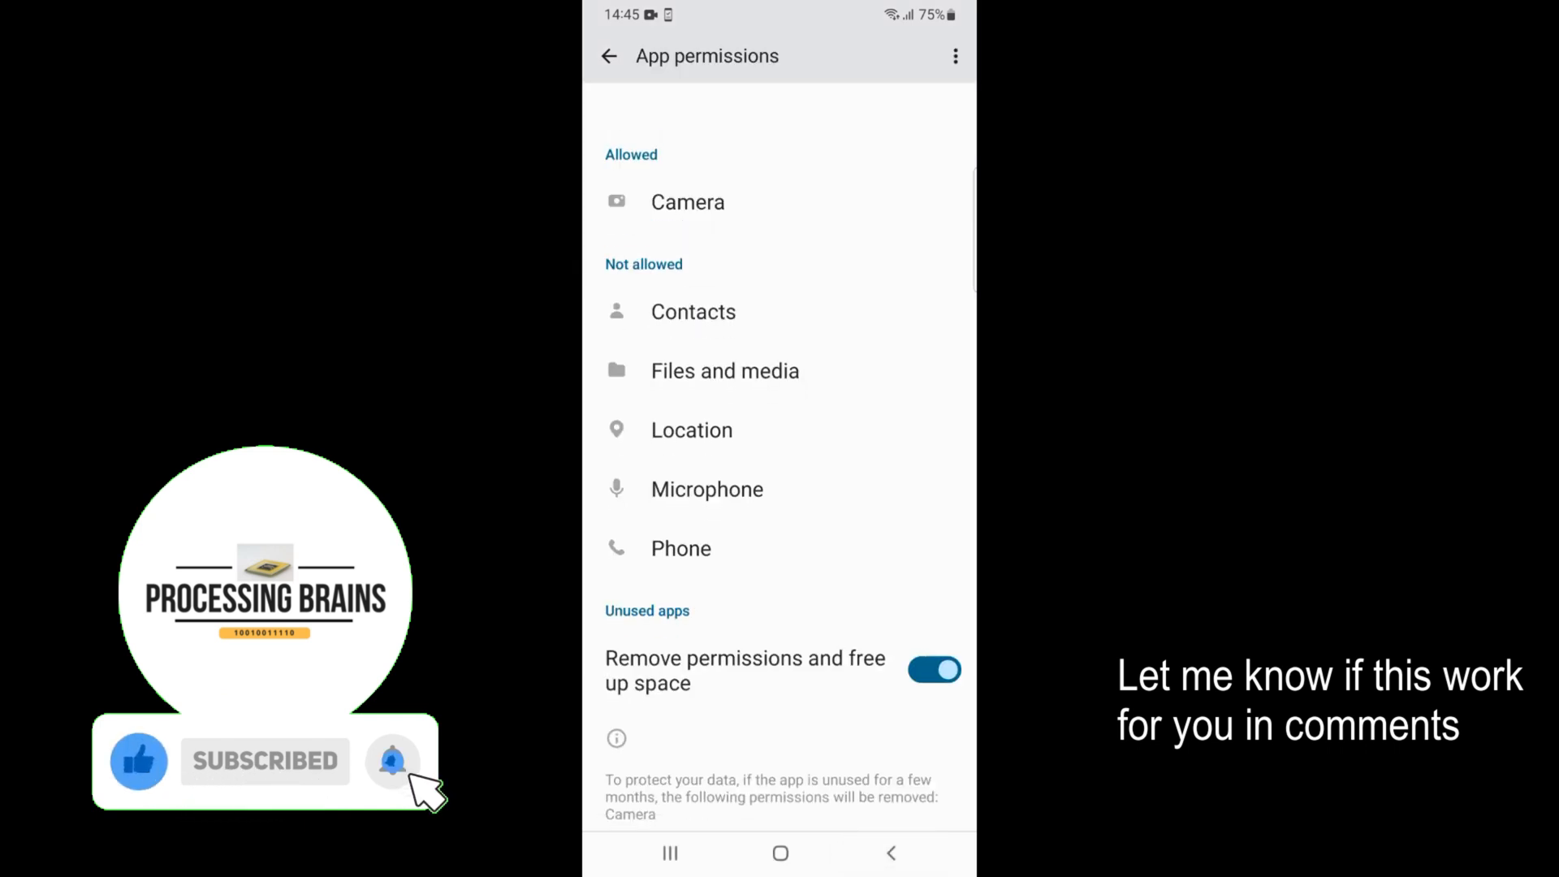